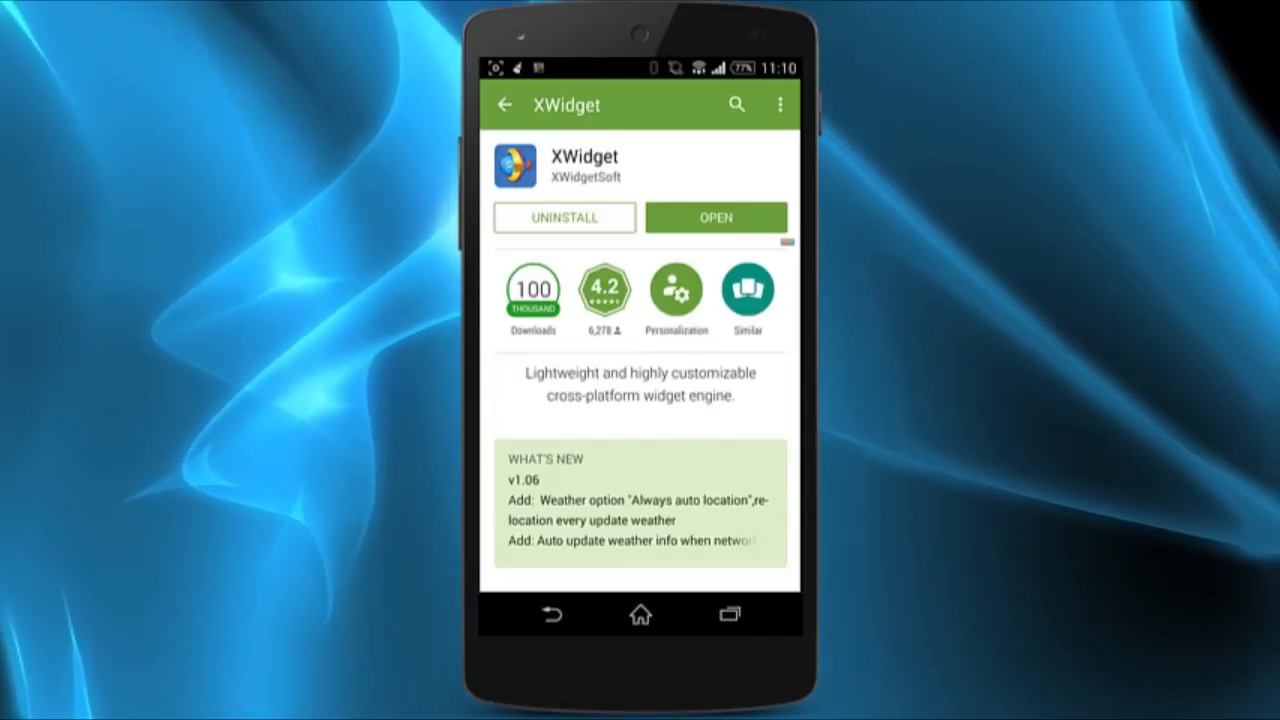
# - Scroll down the installed XWidget listing in Google Play Store
pyautogui.scroll(-3)
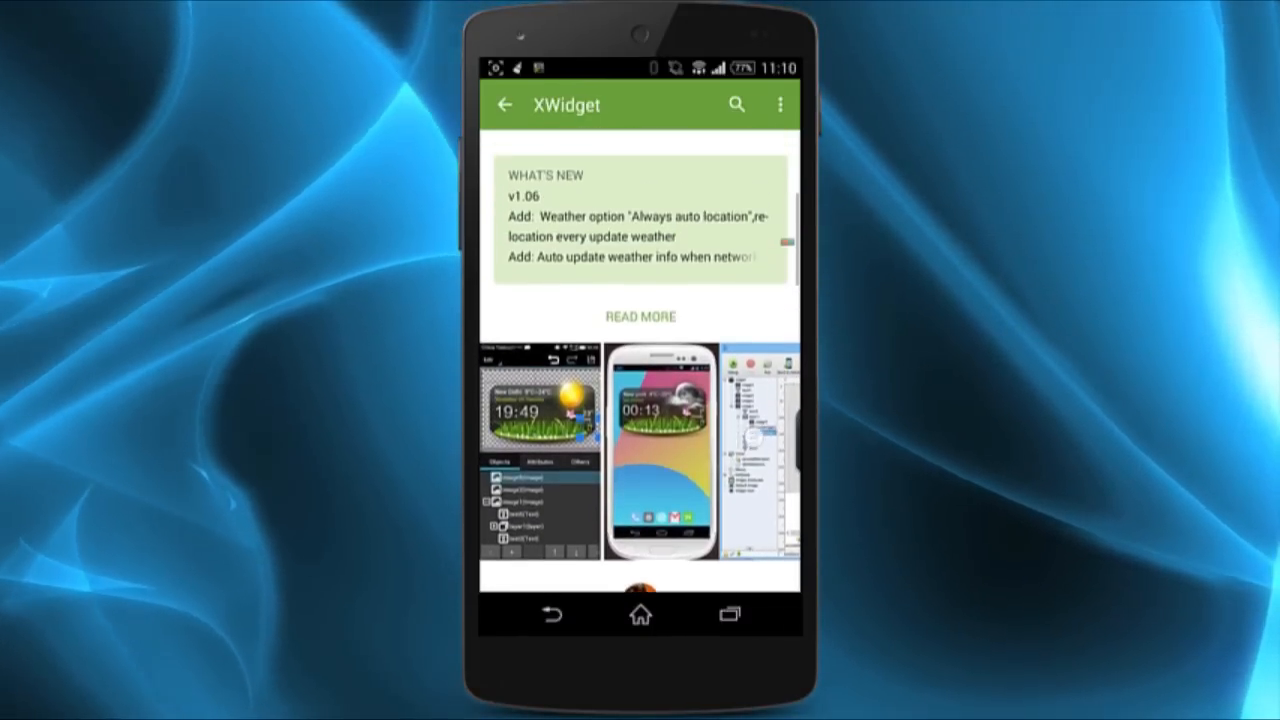
pyautogui.scroll(-3)
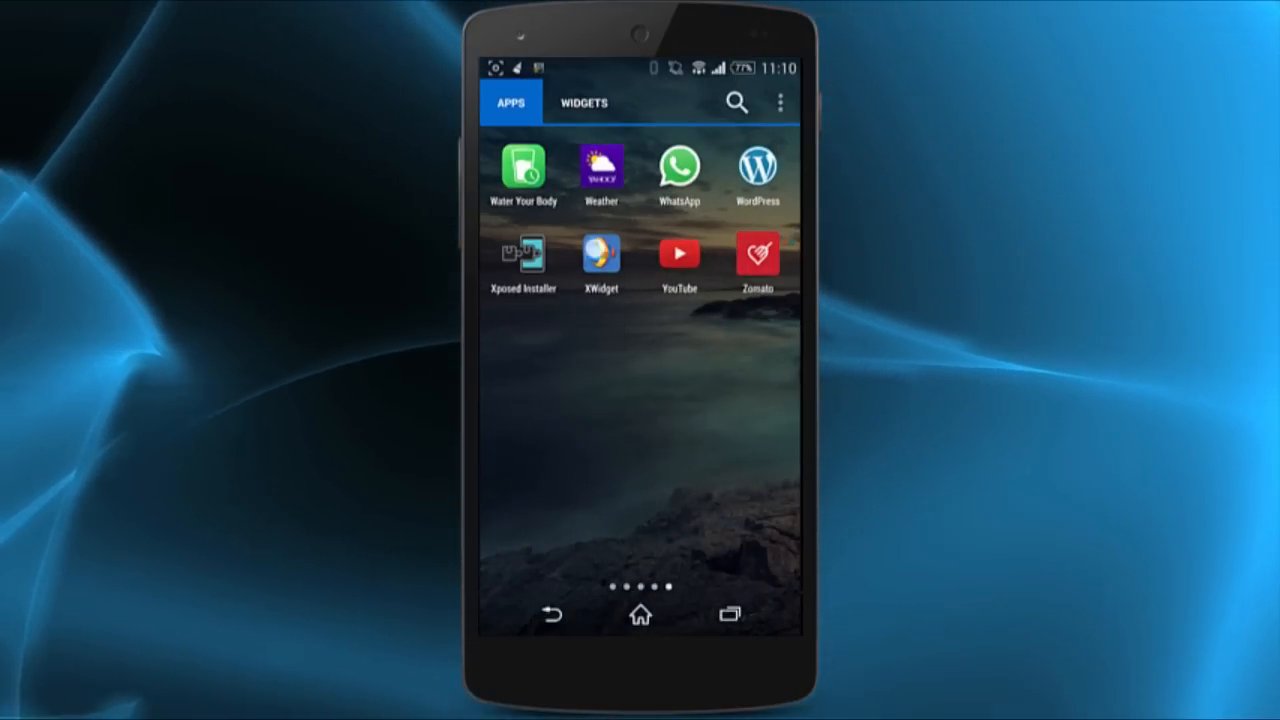
# - Launch XWidget from the Nova Launcher app drawer
pyautogui.click(600, 252)
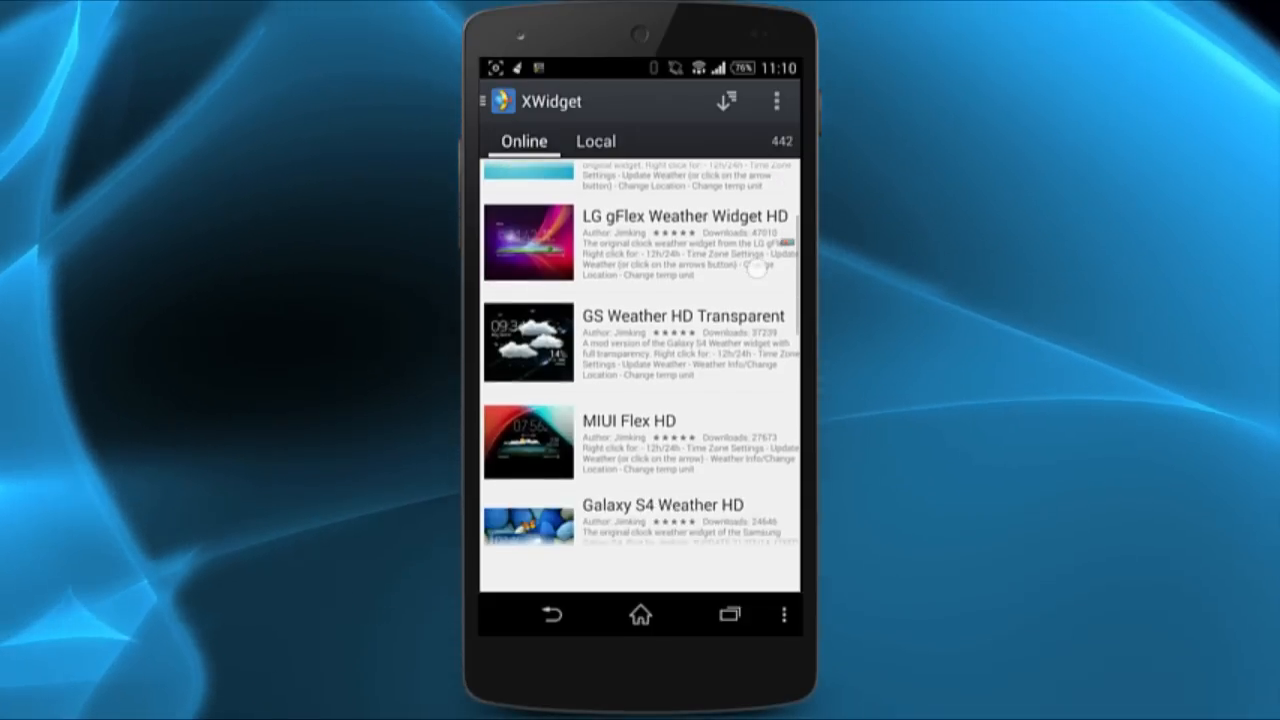
# - Download LG gFlex Weather Widget HD and dismiss the notification shade after checking progress
pyautogui.scroll(-3)
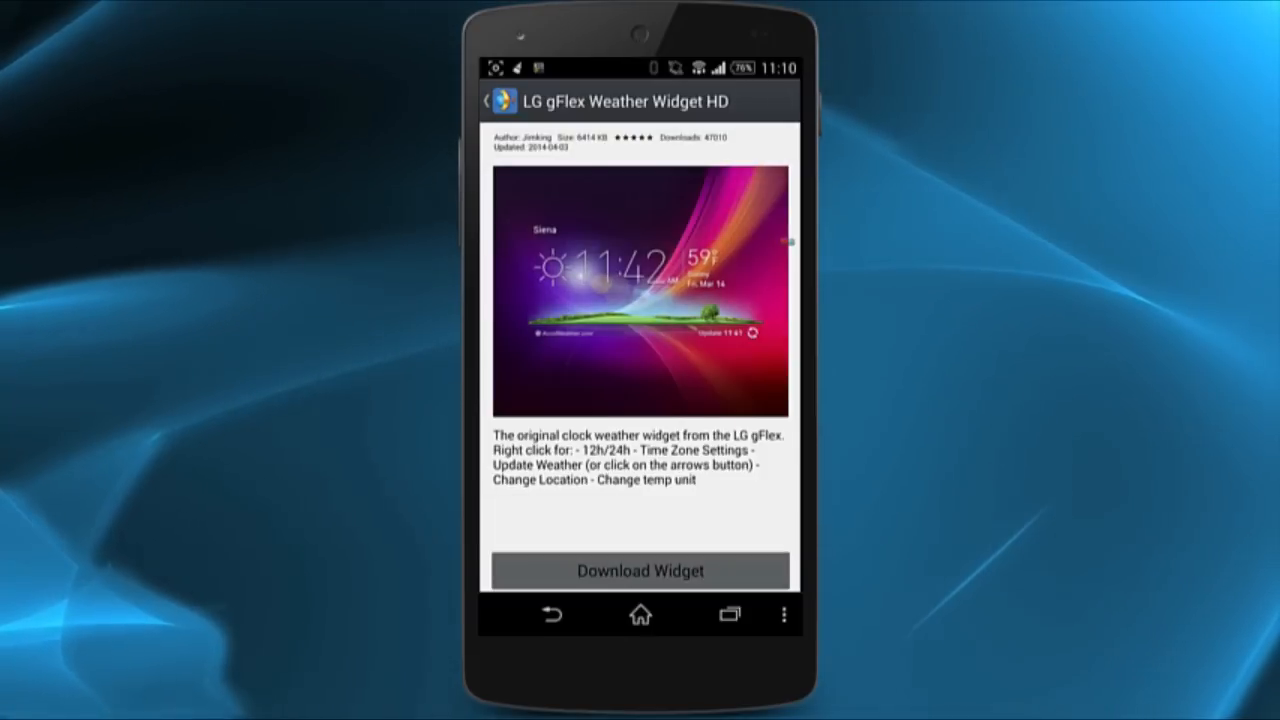
pyautogui.click(640, 572)
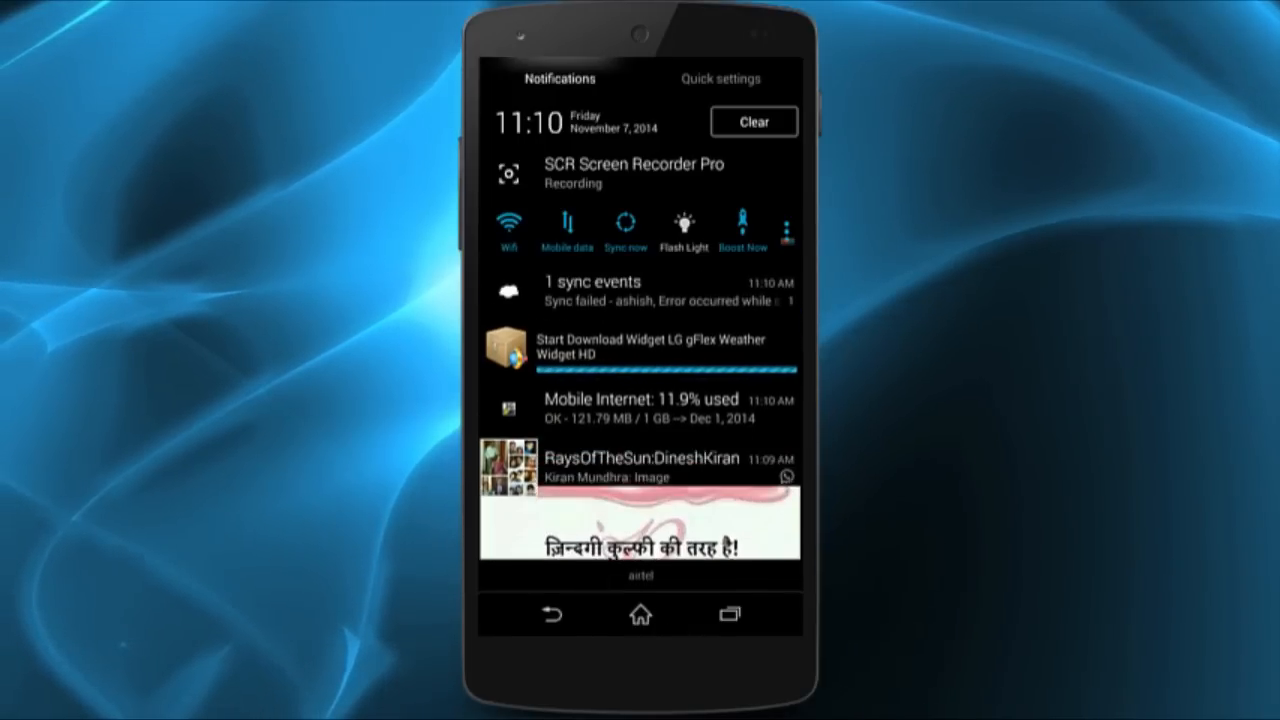
pyautogui.moveTo(640, 470); pyautogui.dragTo(900, 470)
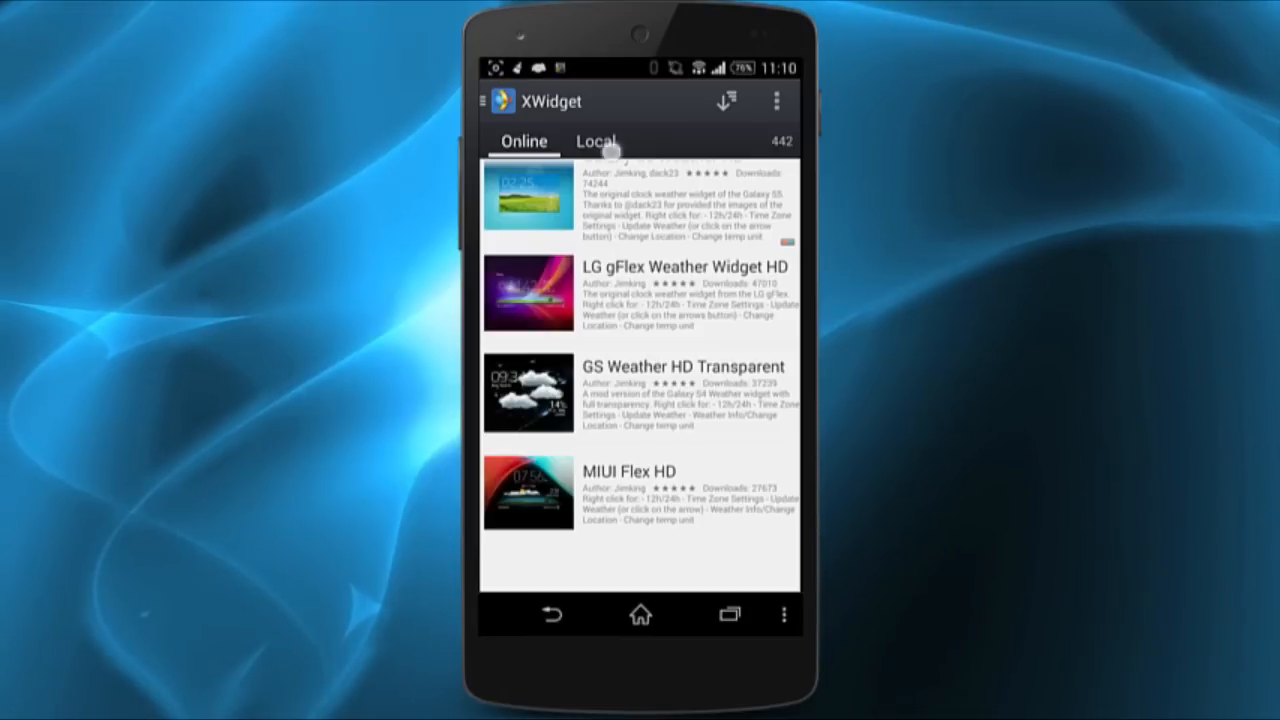
# - Show the Local widgets and scroll to find LG gFlex Weather Widget HD
pyautogui.click(596, 140)
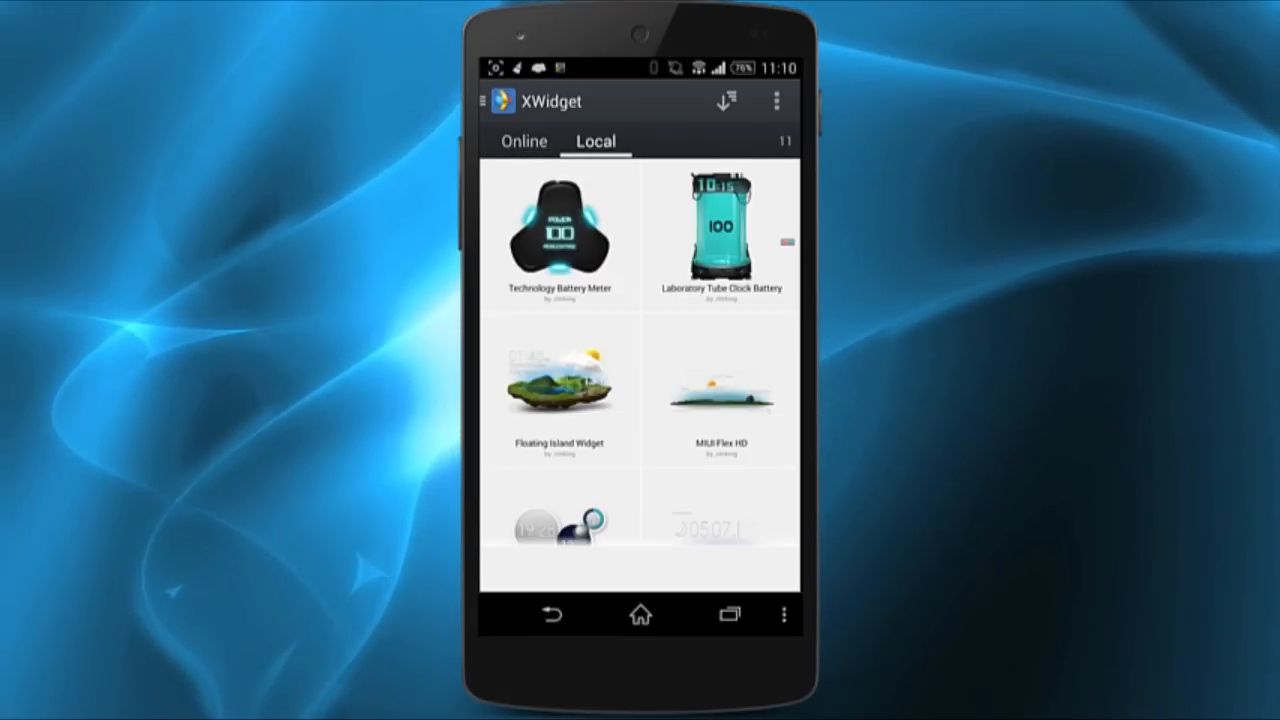
pyautogui.scroll(-3)
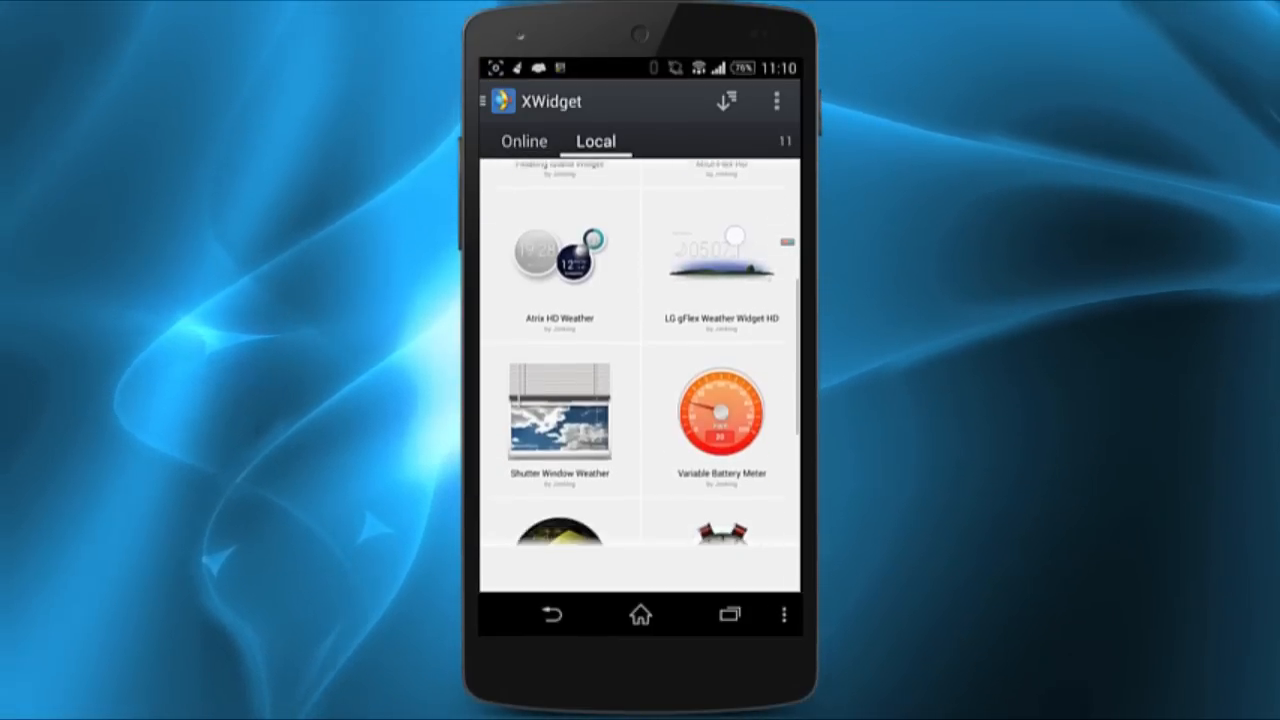
pyautogui.scroll(-3)
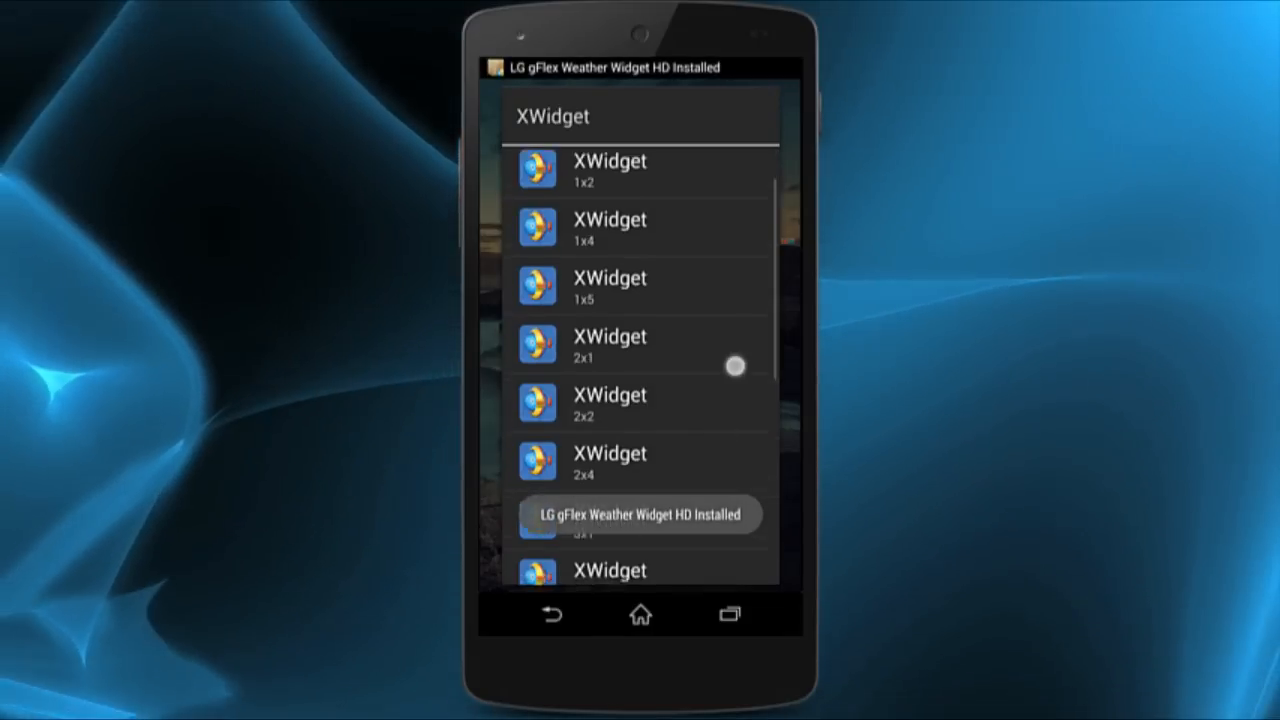
# - Choose an XWidget size and confirm Create in the widget access dialog
pyautogui.scroll(-3)
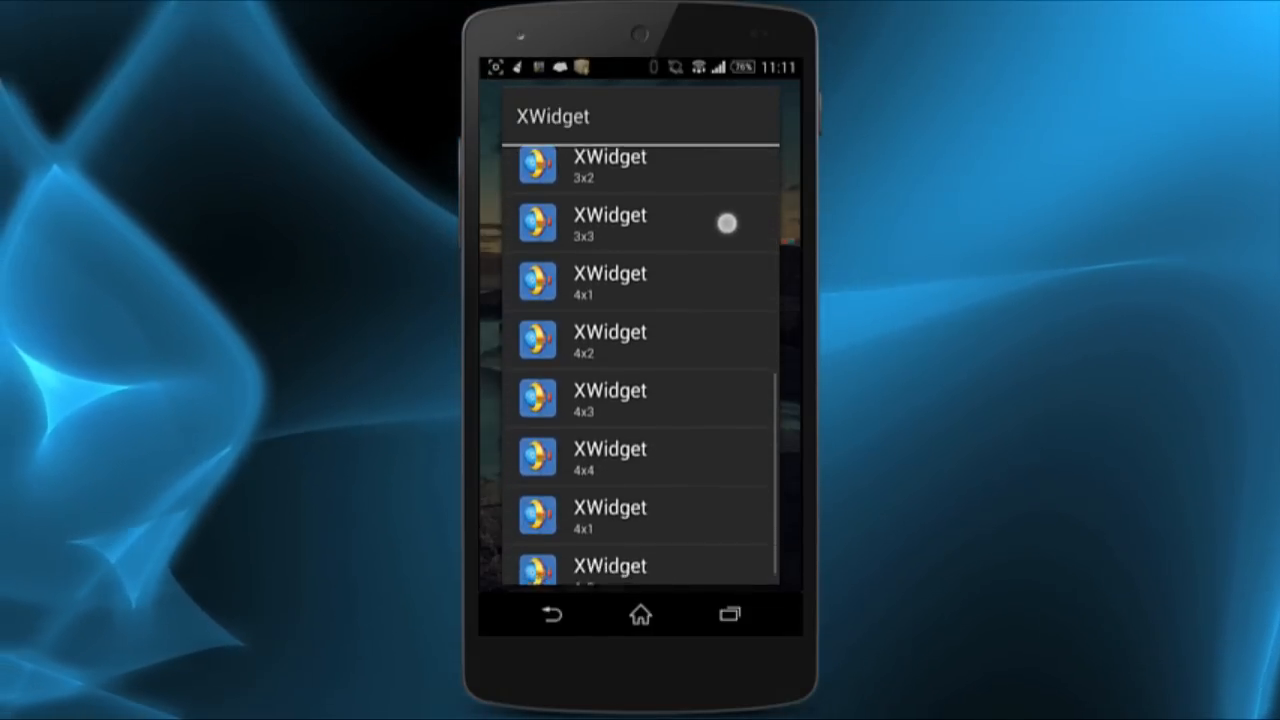
pyautogui.scroll(-3)
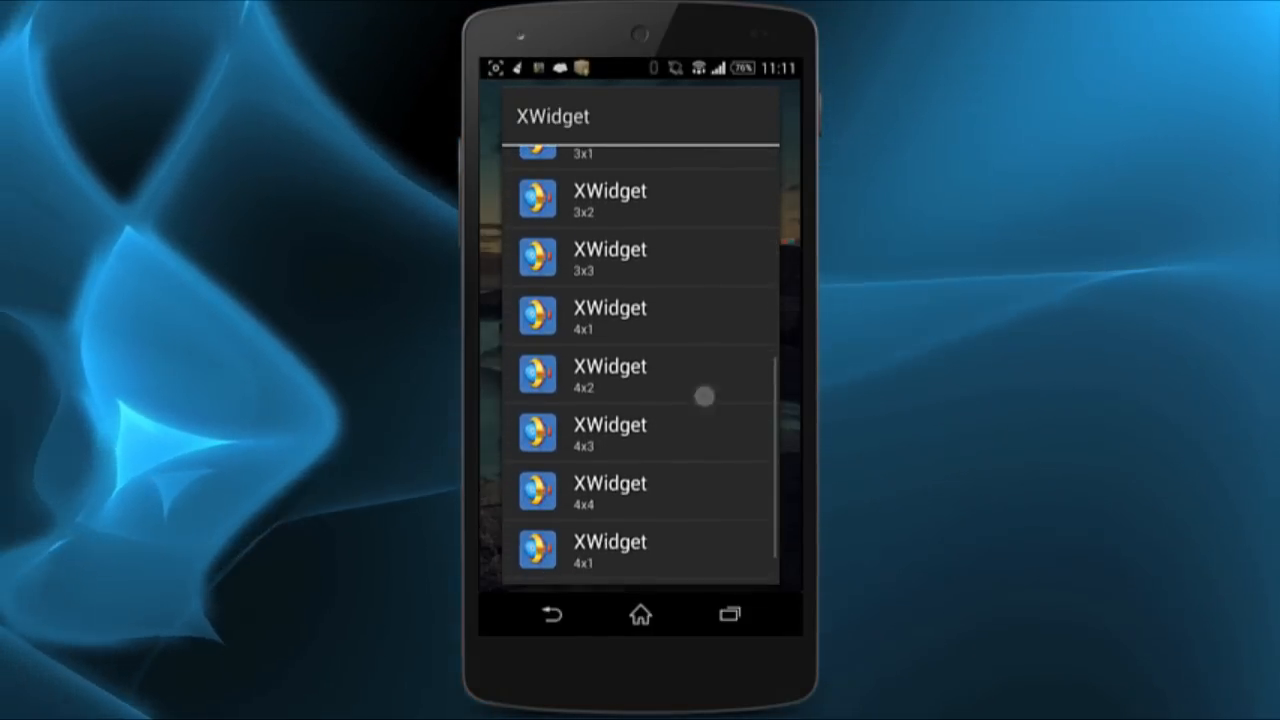
pyautogui.click(640, 376)
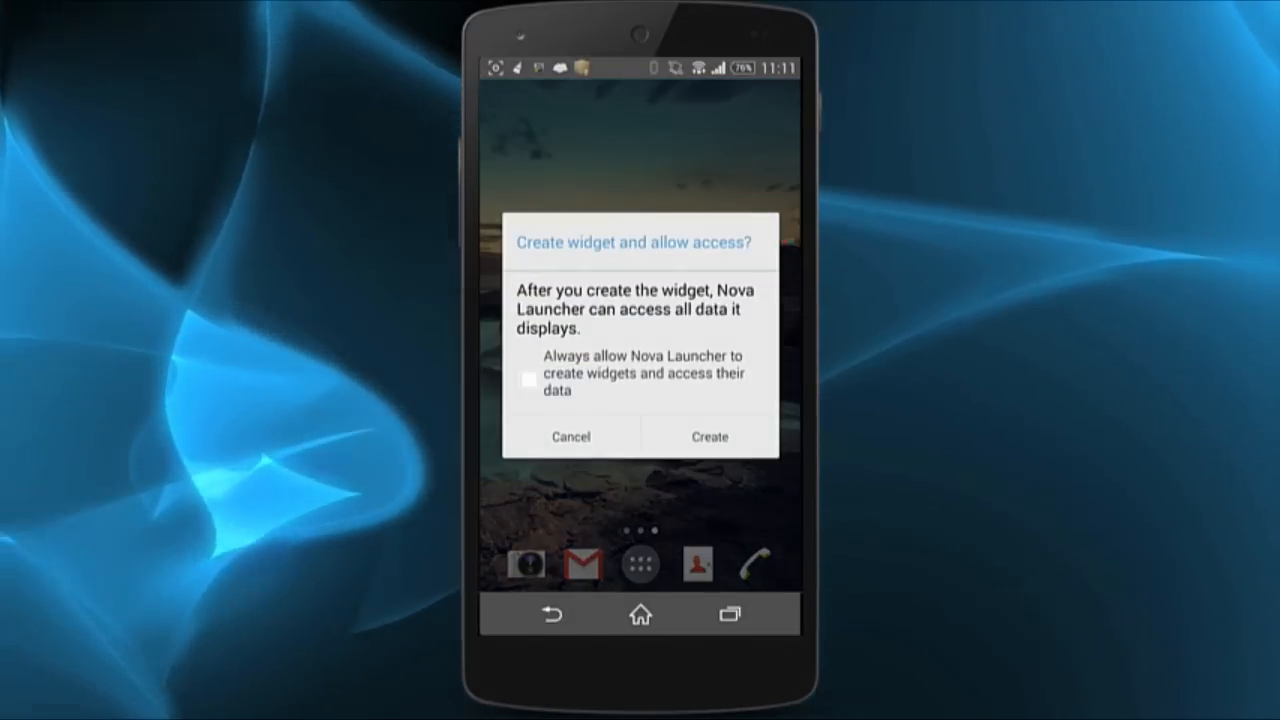
pyautogui.click(708, 436)
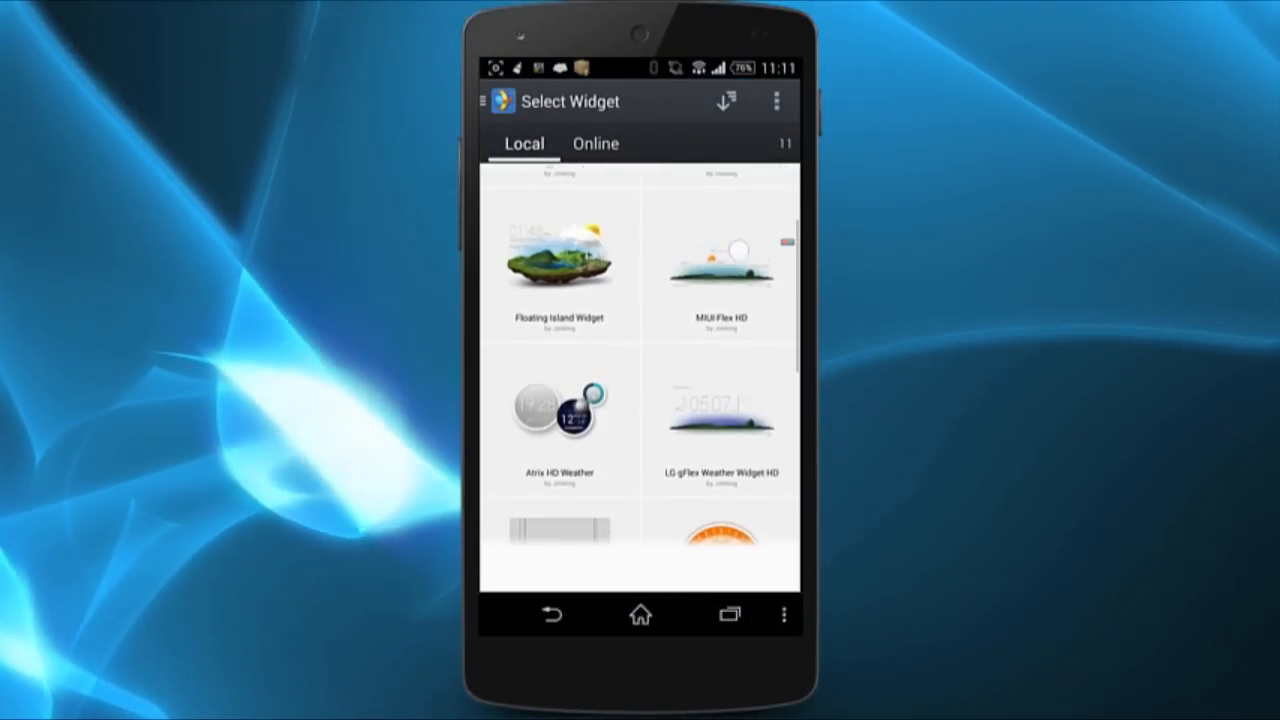
# - Scroll the Select Widget local list toward LG gFlex Weather Widget HD
pyautogui.scroll(-3)
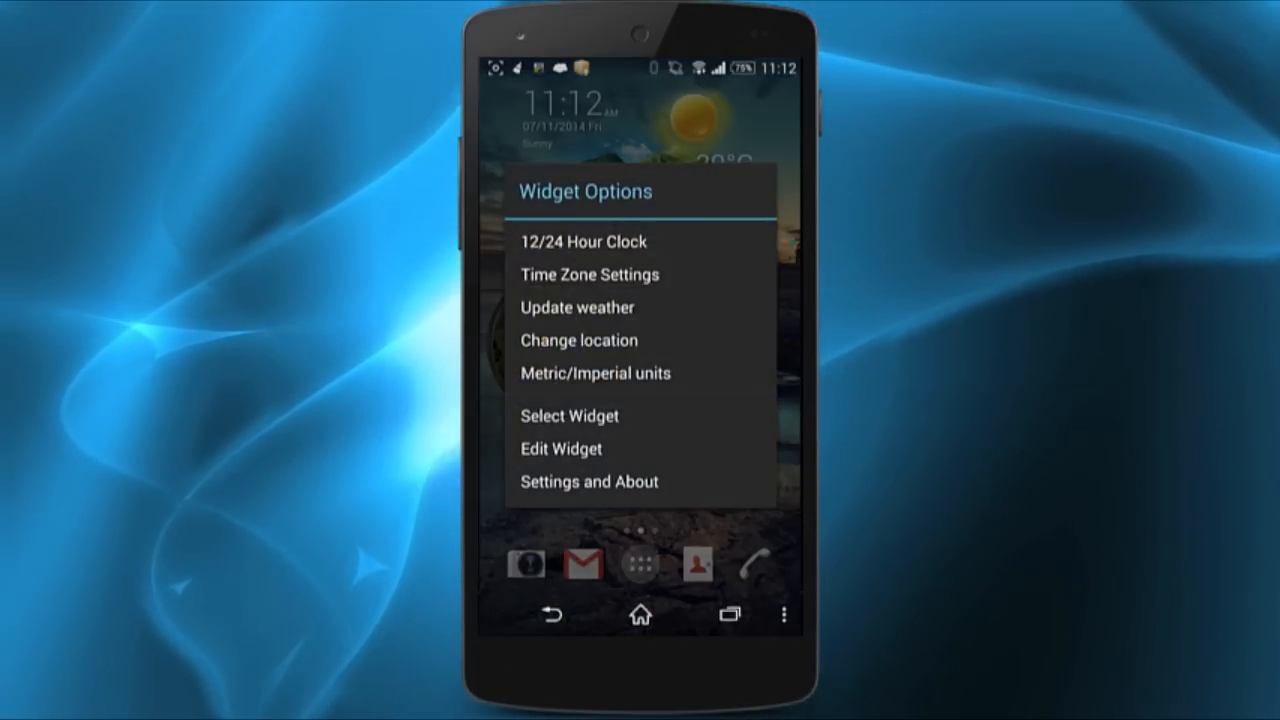
# - Bring up Widget Options on the placed weather widget and choose Edit Widget
pyautogui.click(578, 340)
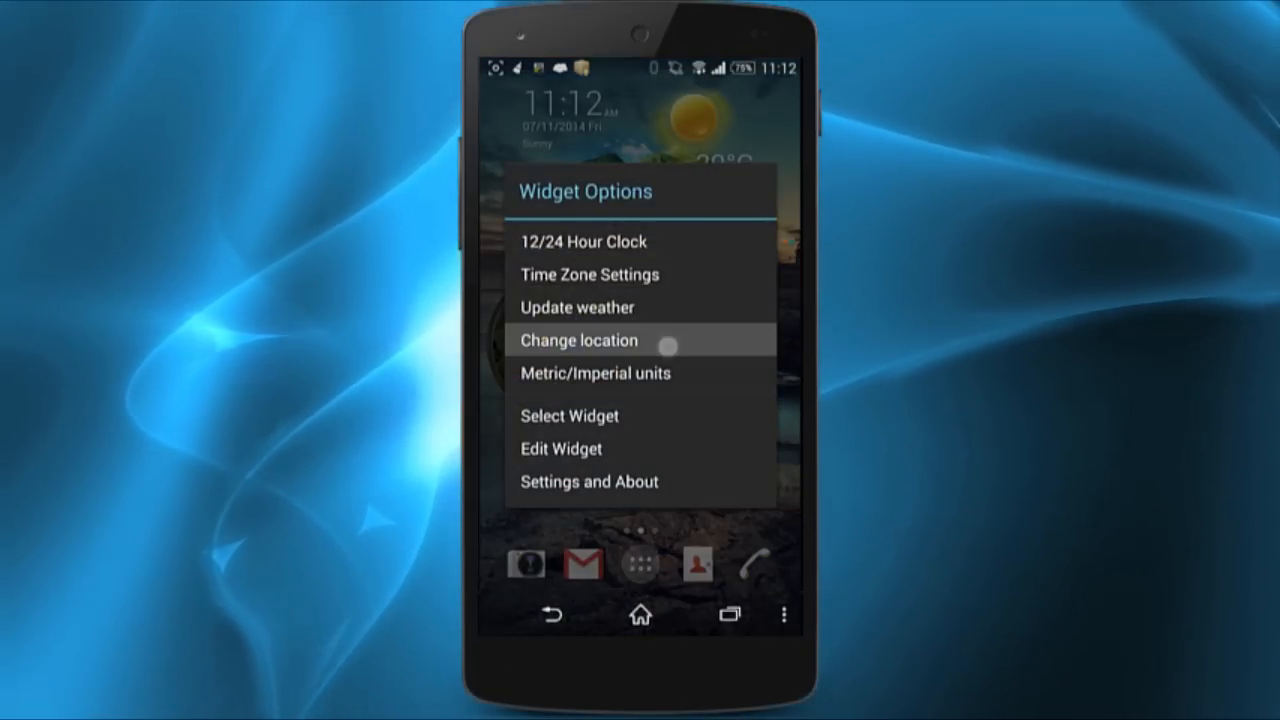
pyautogui.click(578, 340)
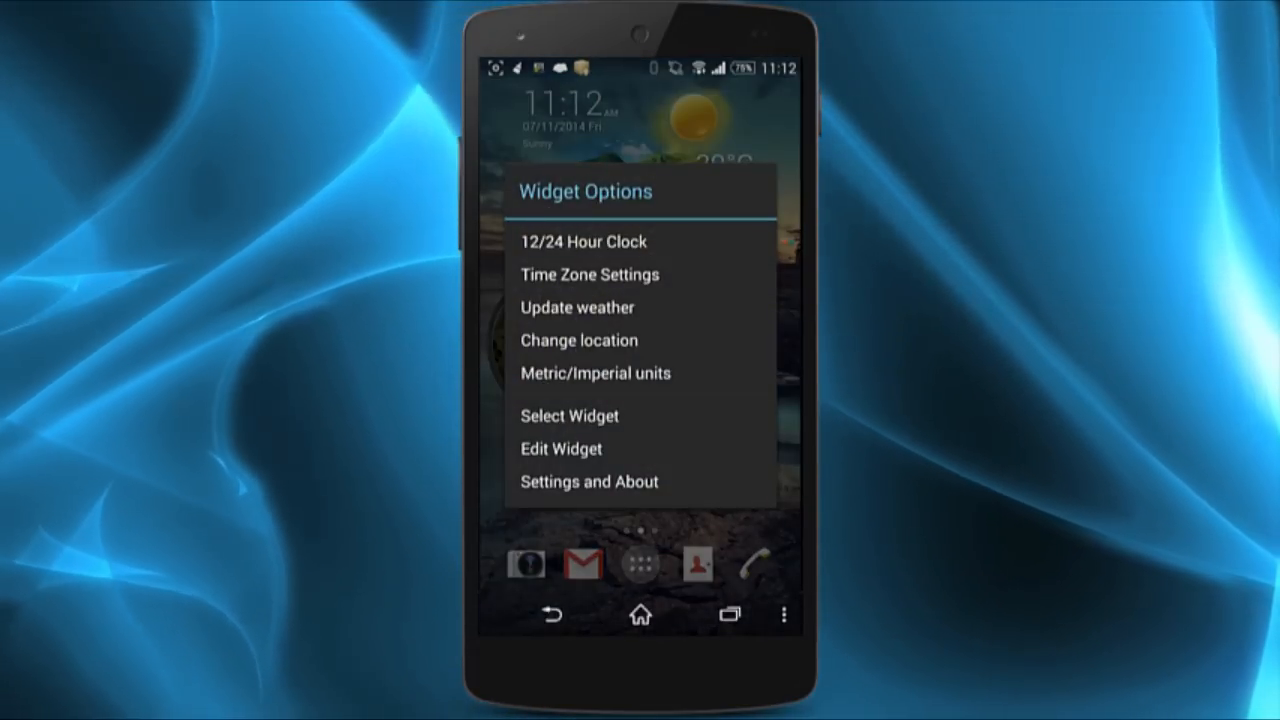
pyautogui.click(560, 448)
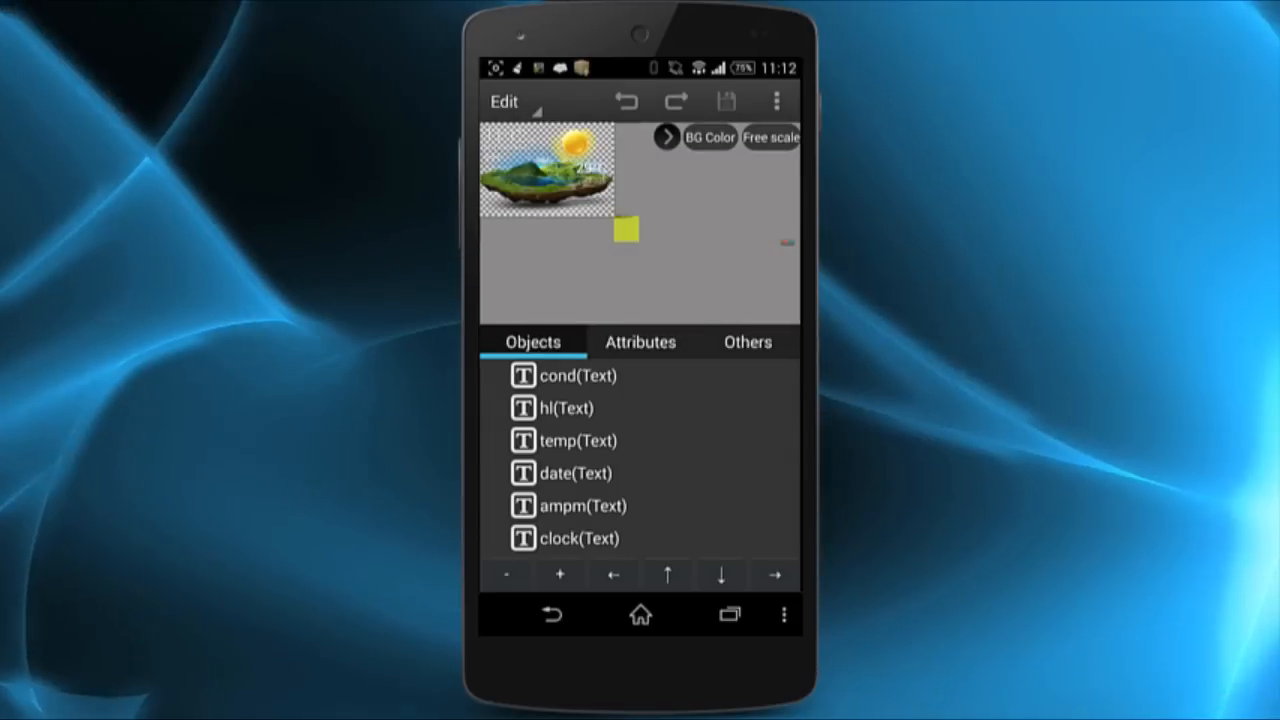
# - View the temp text object's Font attributes, then confirm exiting the editor
pyautogui.click(576, 440)
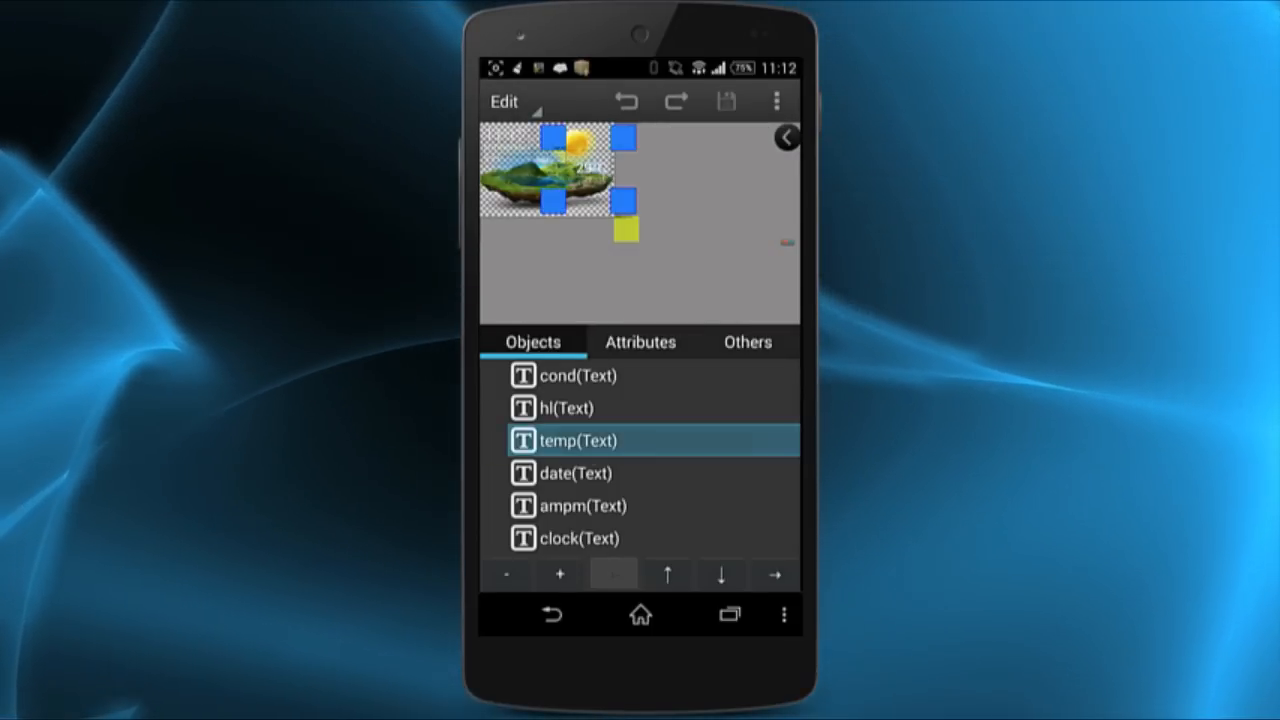
pyautogui.click(576, 472)
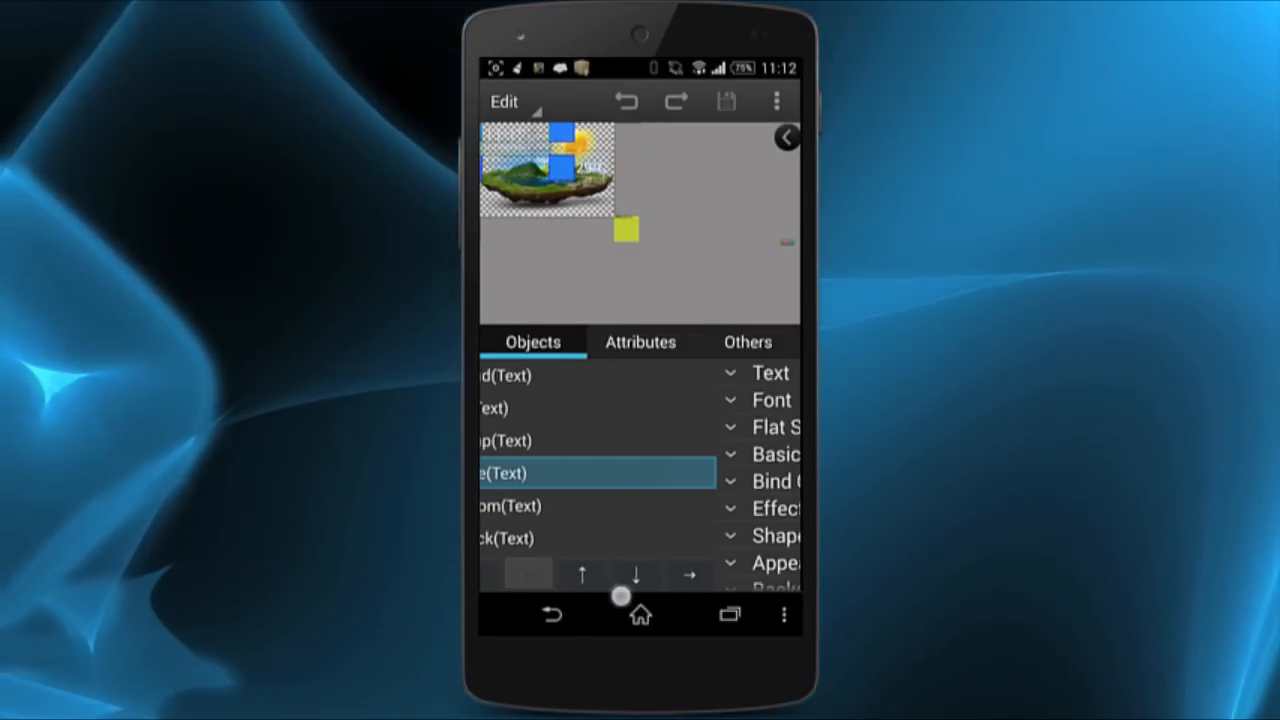
pyautogui.click(640, 340)
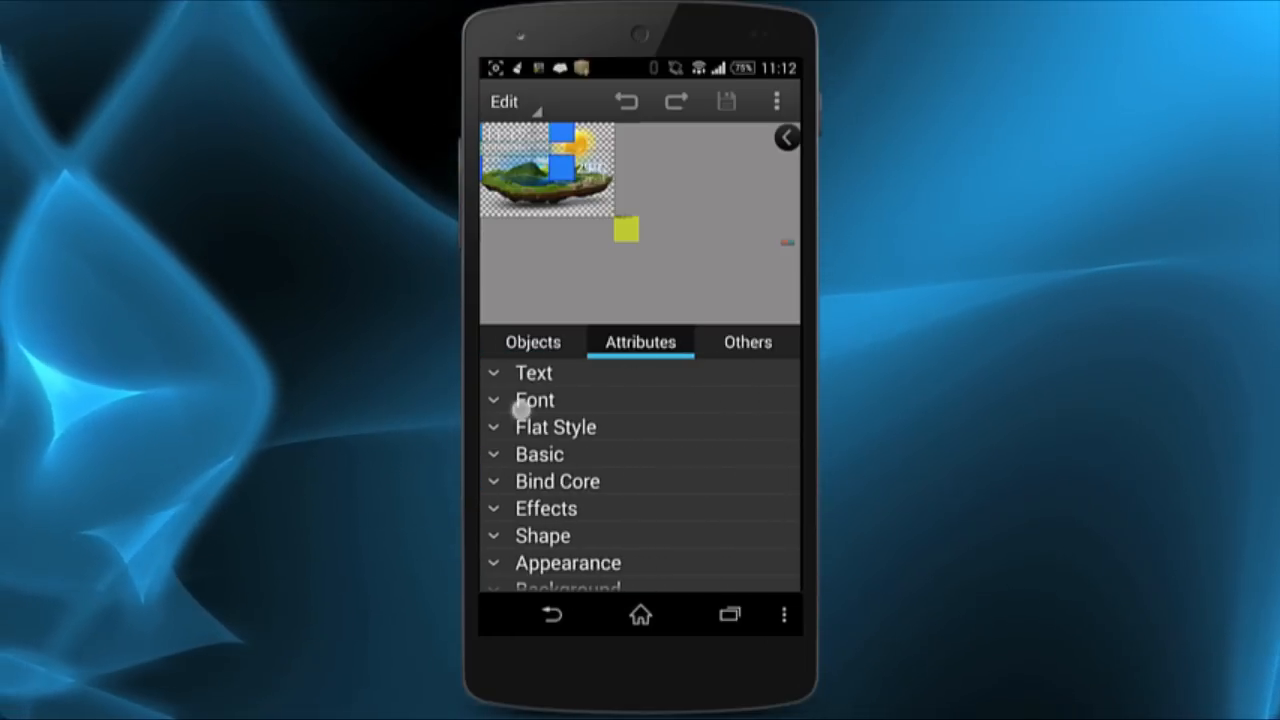
pyautogui.click(536, 400)
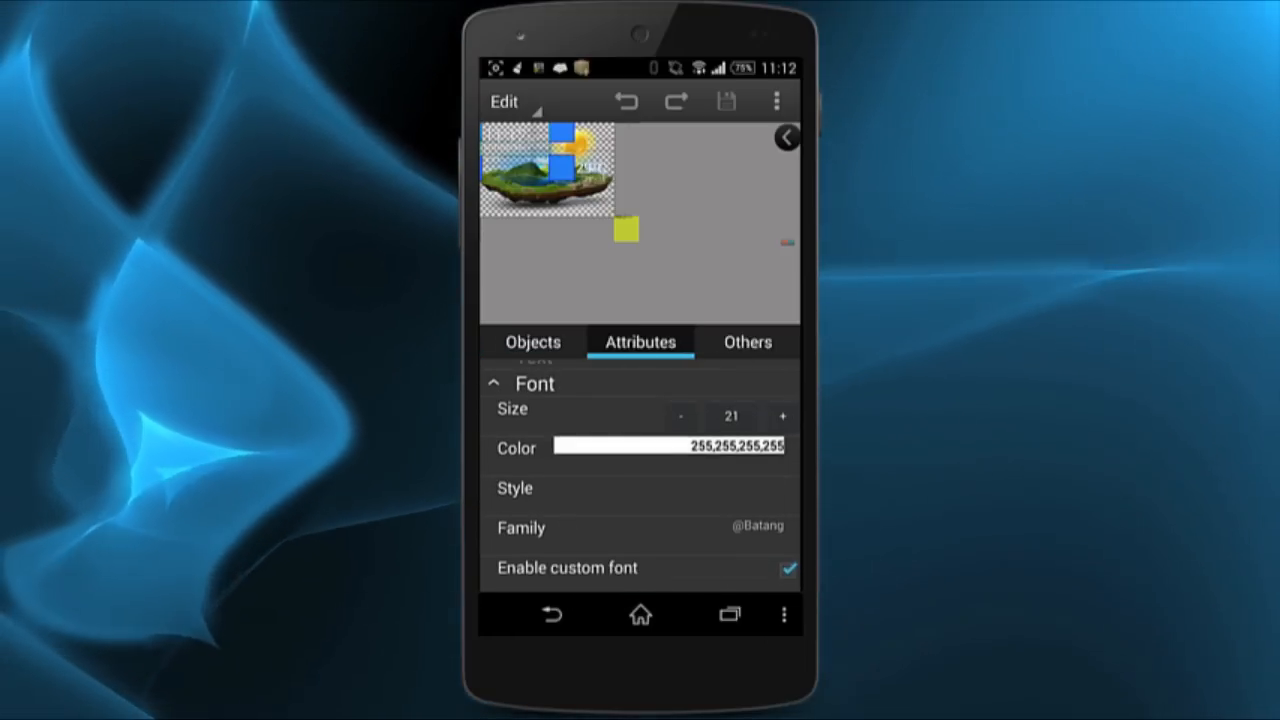
pyautogui.scroll(-3)
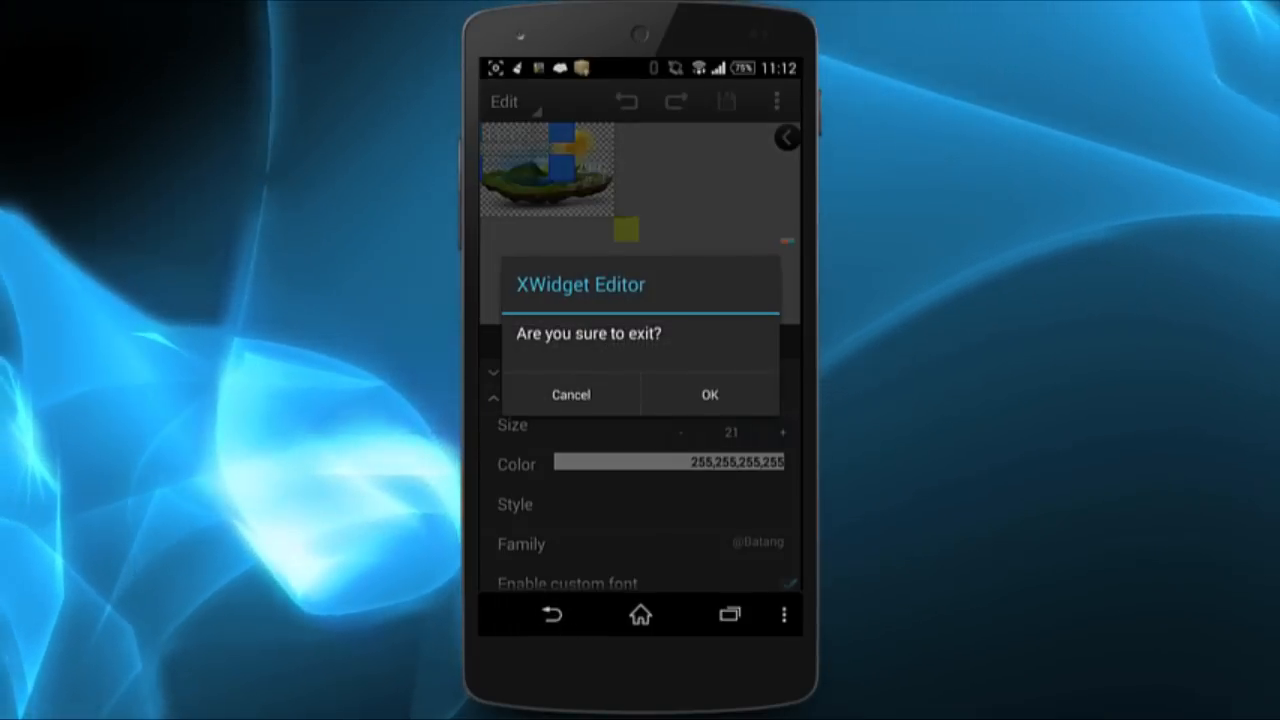
pyautogui.click(708, 394)
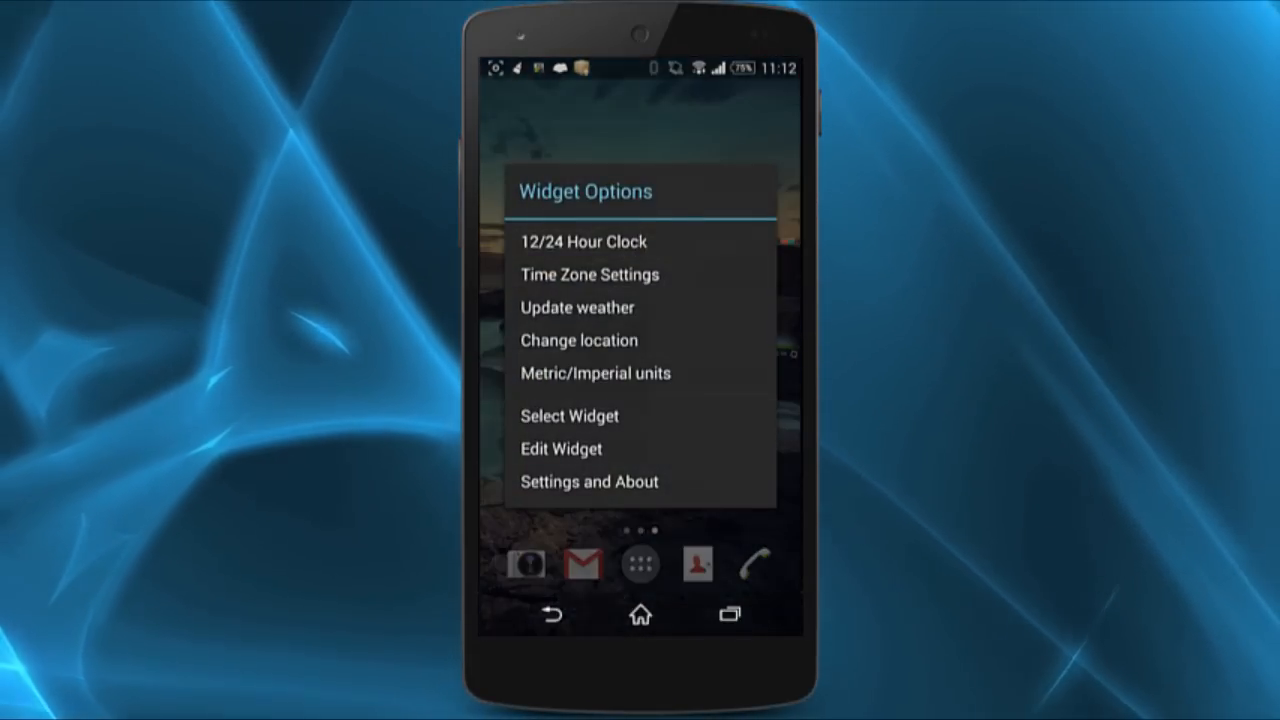
# - Choose Select Widget and scroll through the Online gallery of weather widgets
pyautogui.click(568, 414)
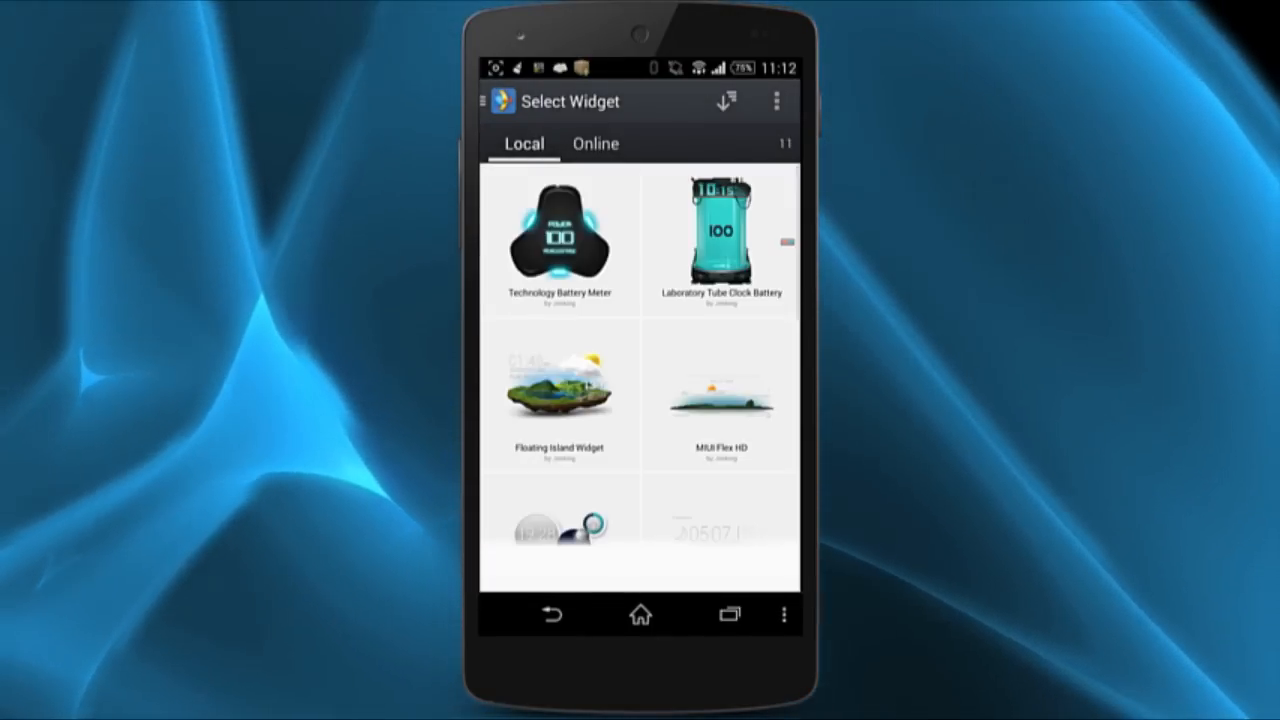
pyautogui.click(596, 144)
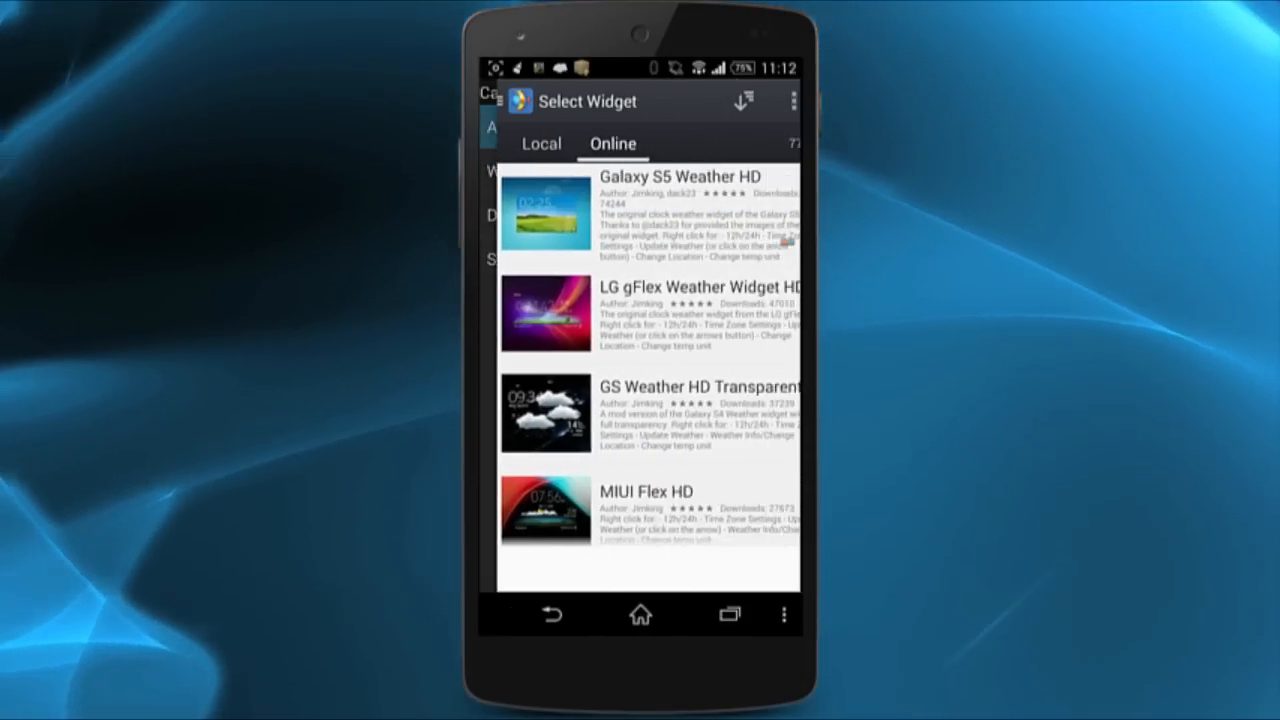
pyautogui.scroll(-3)
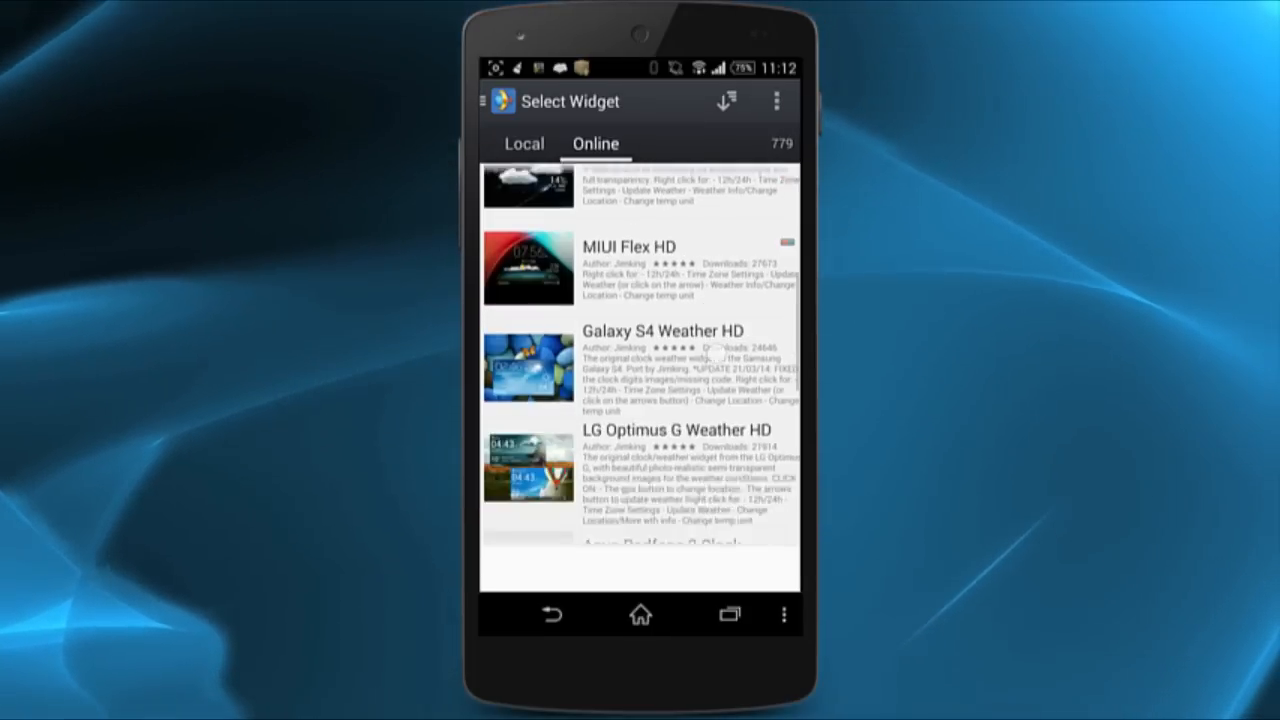
pyautogui.scroll(-3)
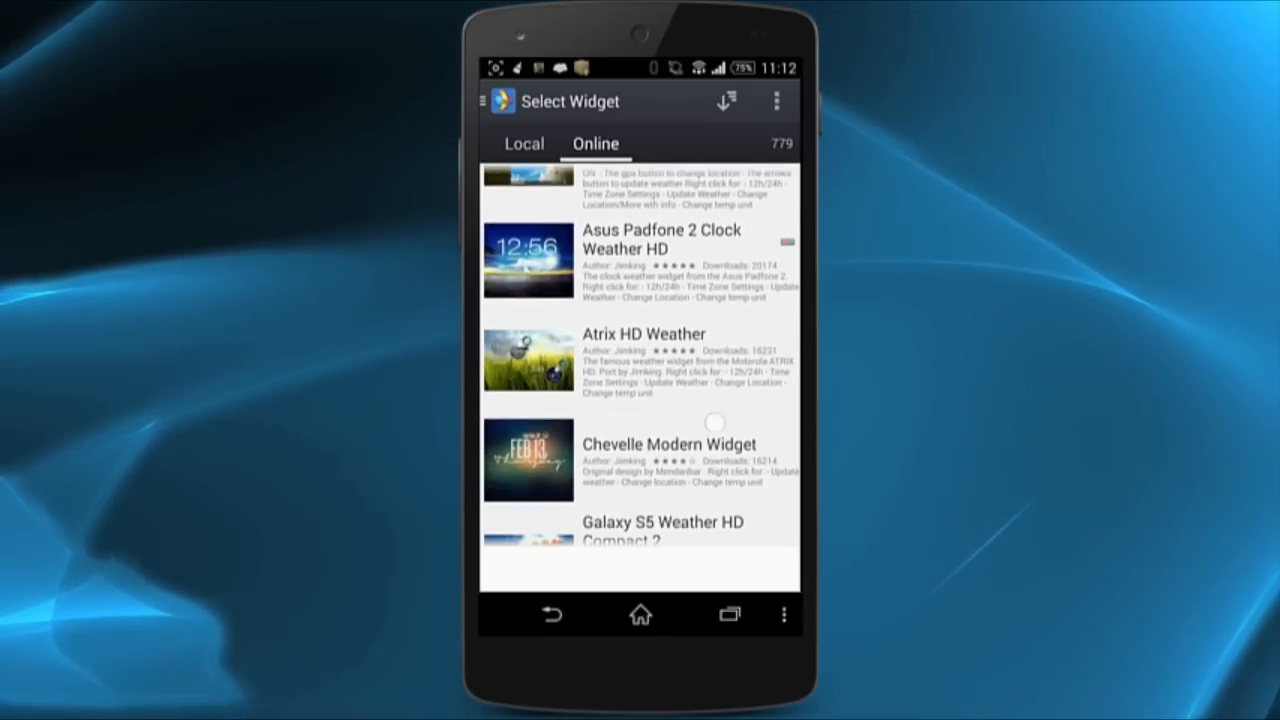